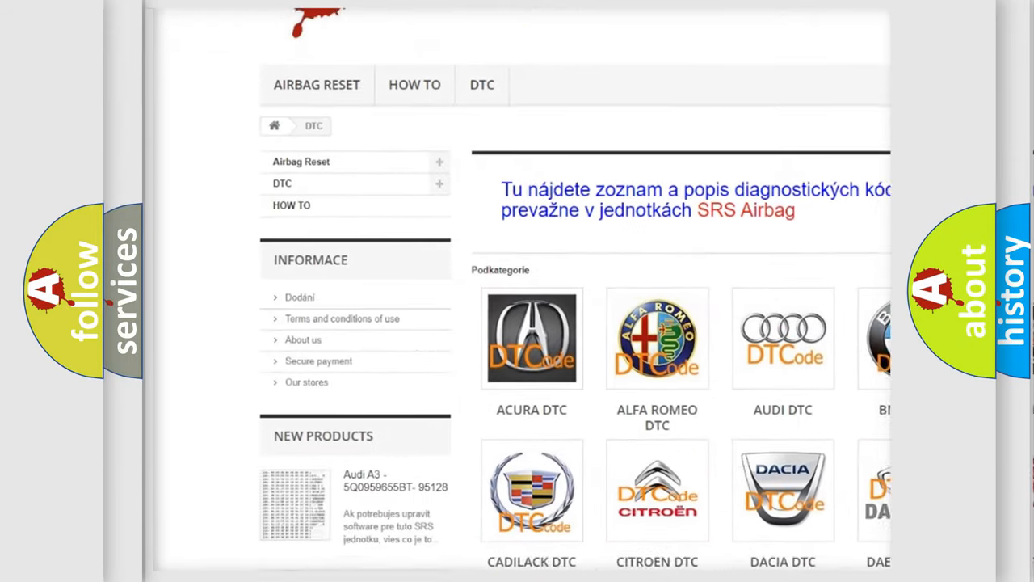
pyautogui.scroll(-3)
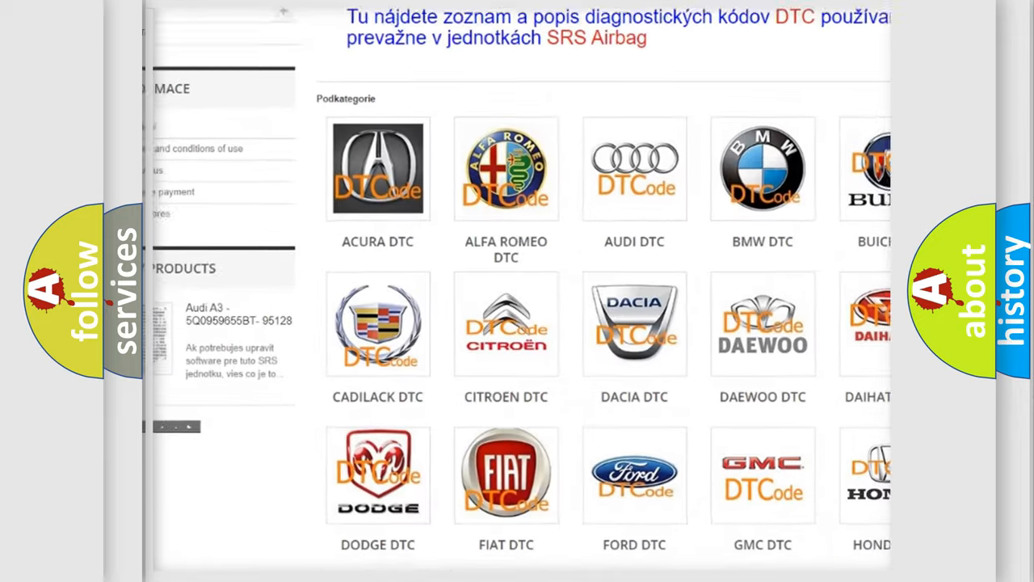
pyautogui.scroll(-3)
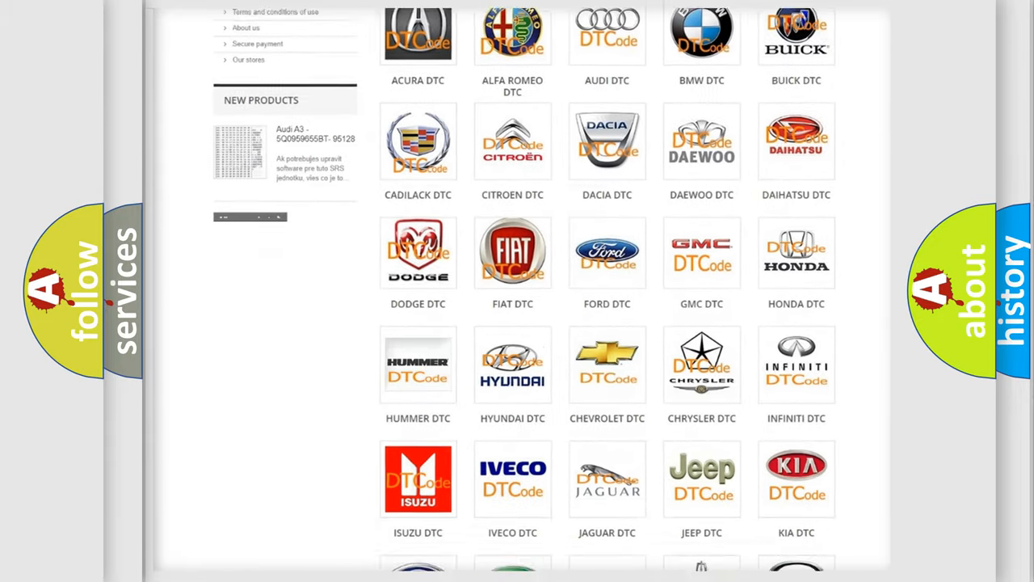
pyautogui.scroll(-3)
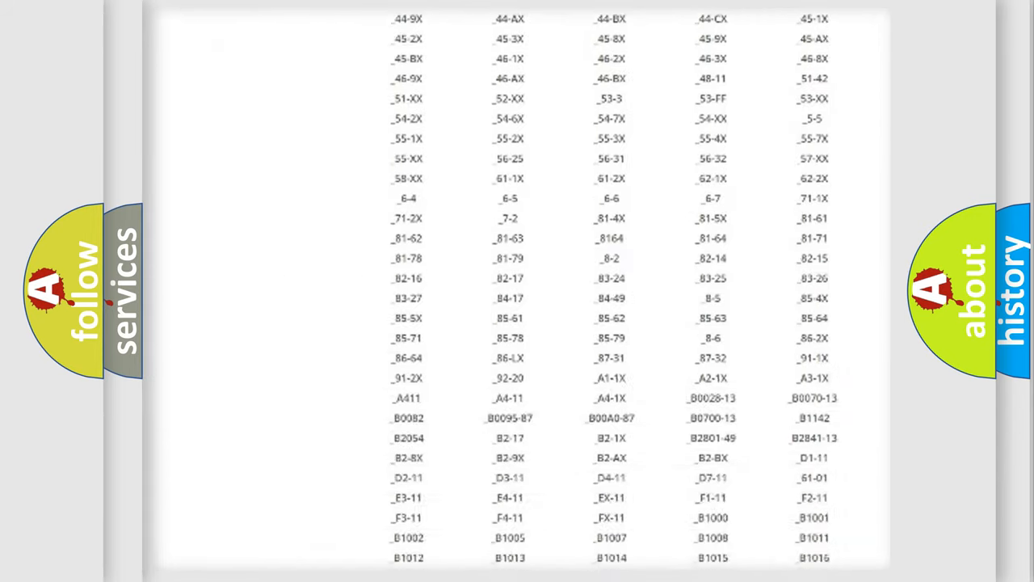
pyautogui.scroll(3)
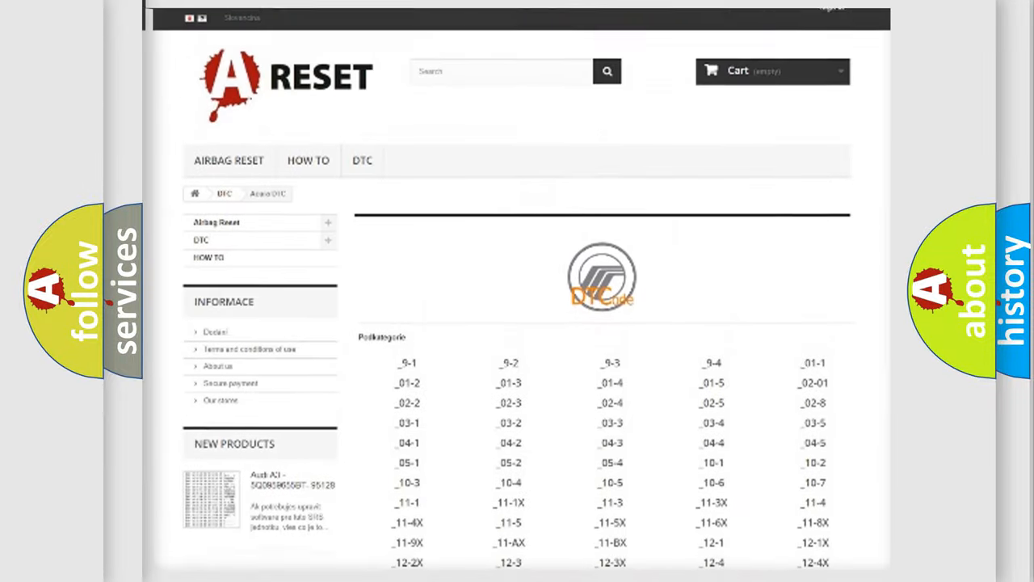